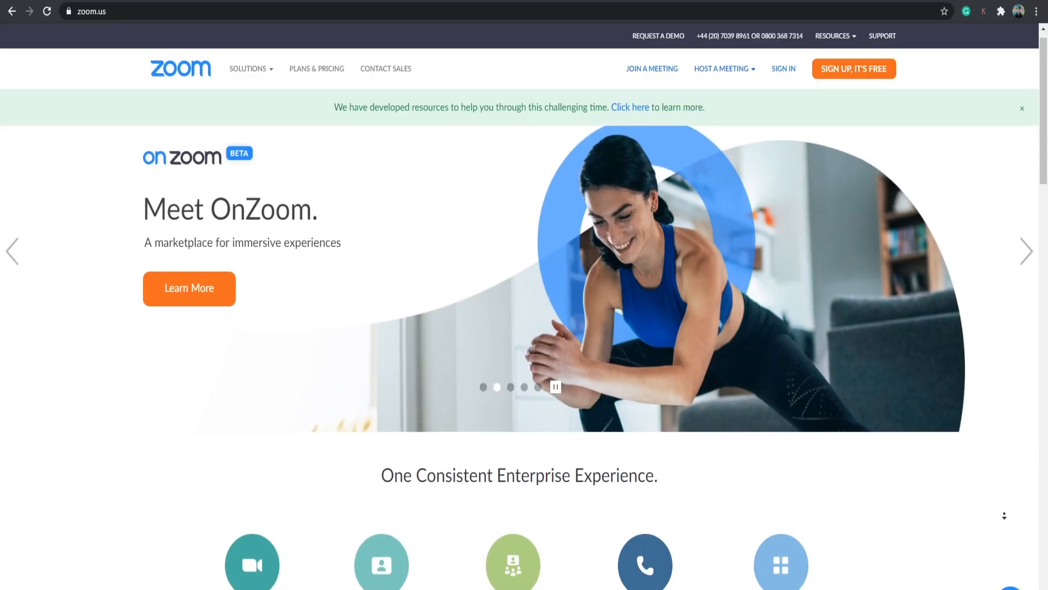
# Visit fxhome.com/hitfilm-express in Chrome and scroll down the download page.
pyautogui.write('fxhome.com/hitfilm-express')
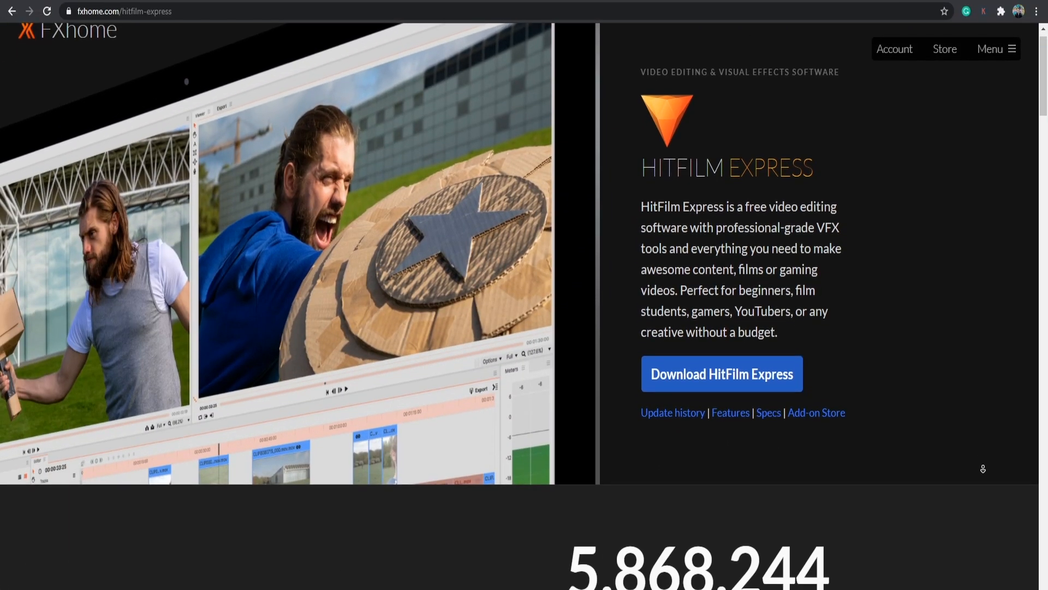
pyautogui.scroll(-3)
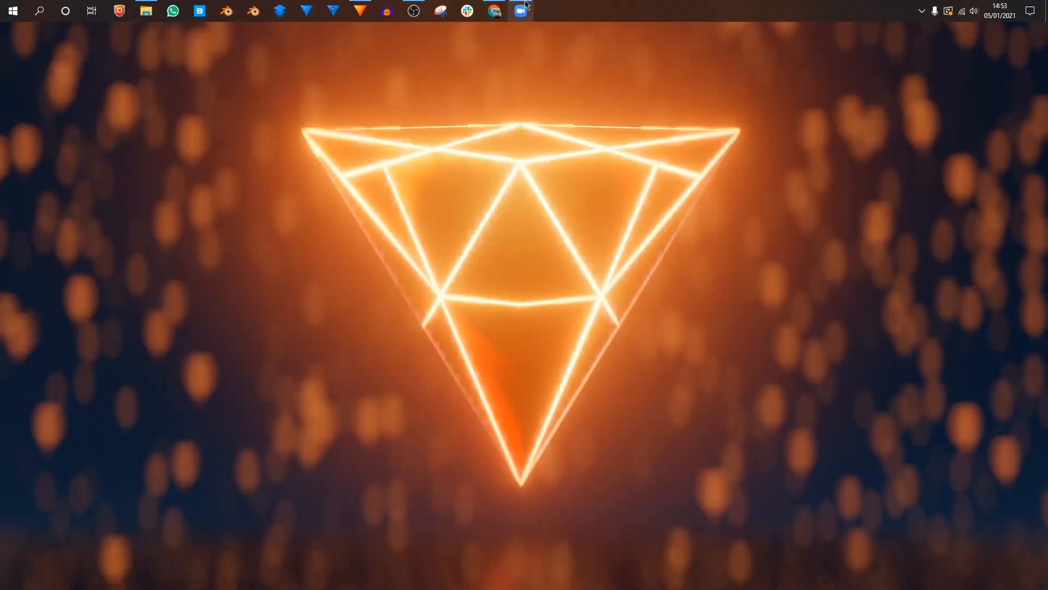
# Launch Zoom and show the Recording page of its settings.
pyautogui.click(520, 9)
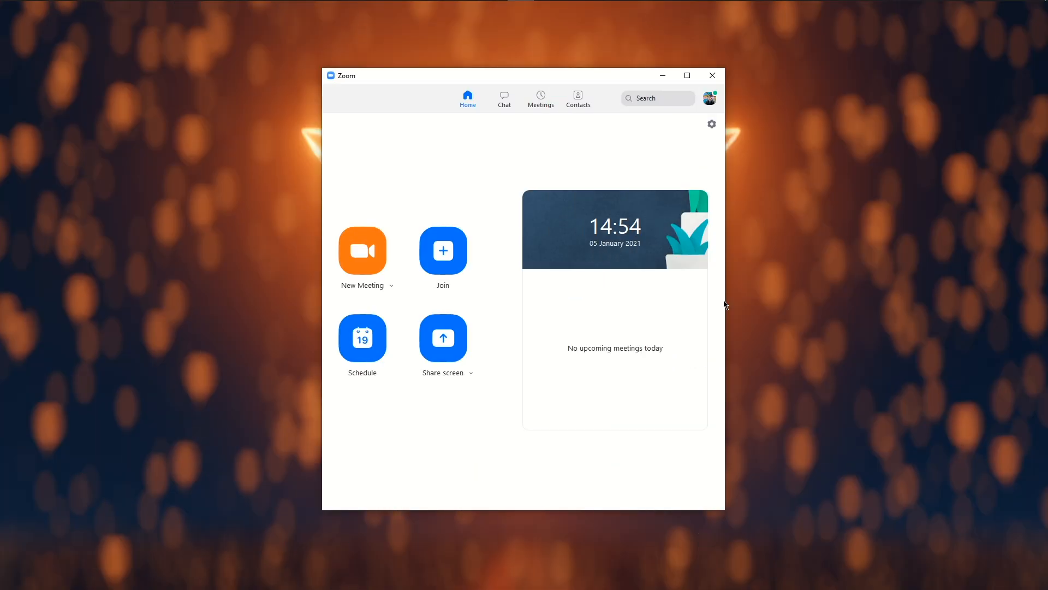
pyautogui.click(712, 123)
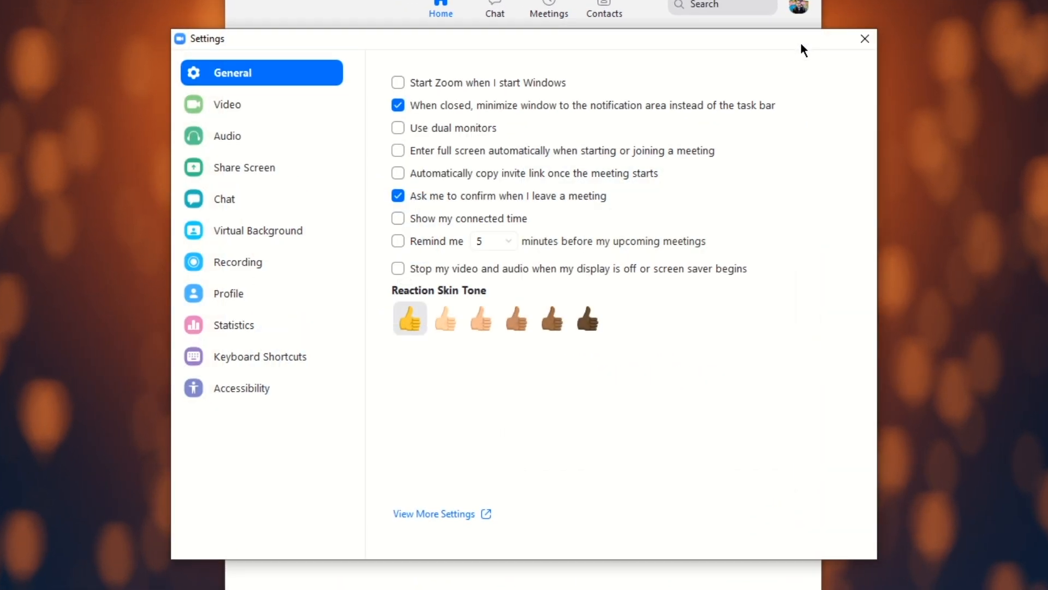
pyautogui.click(238, 262)
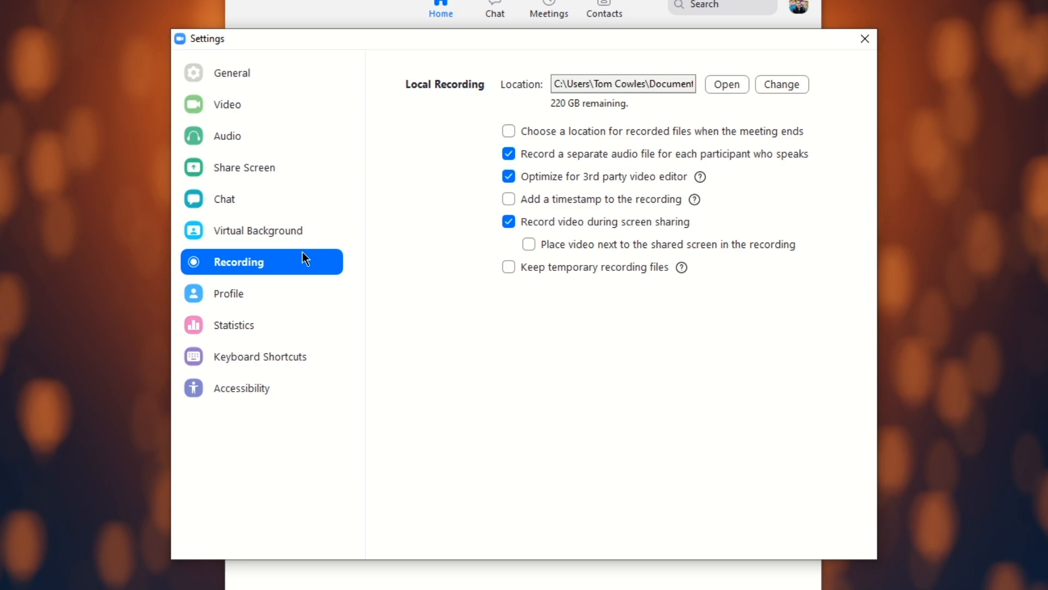
pyautogui.moveTo(463, 103)
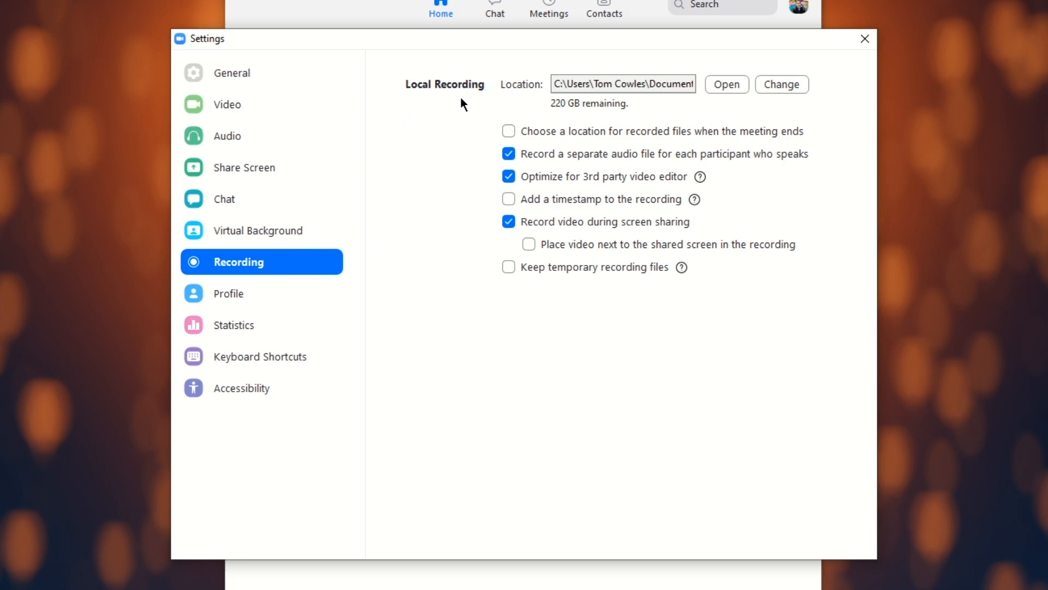
pyautogui.moveTo(487, 103)
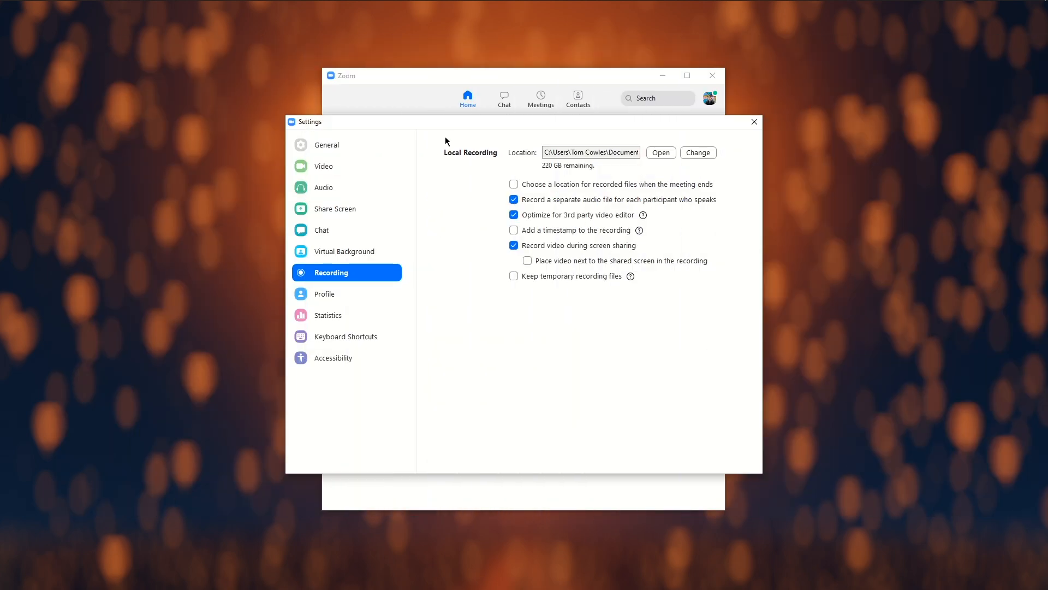
pyautogui.moveTo(446, 162)
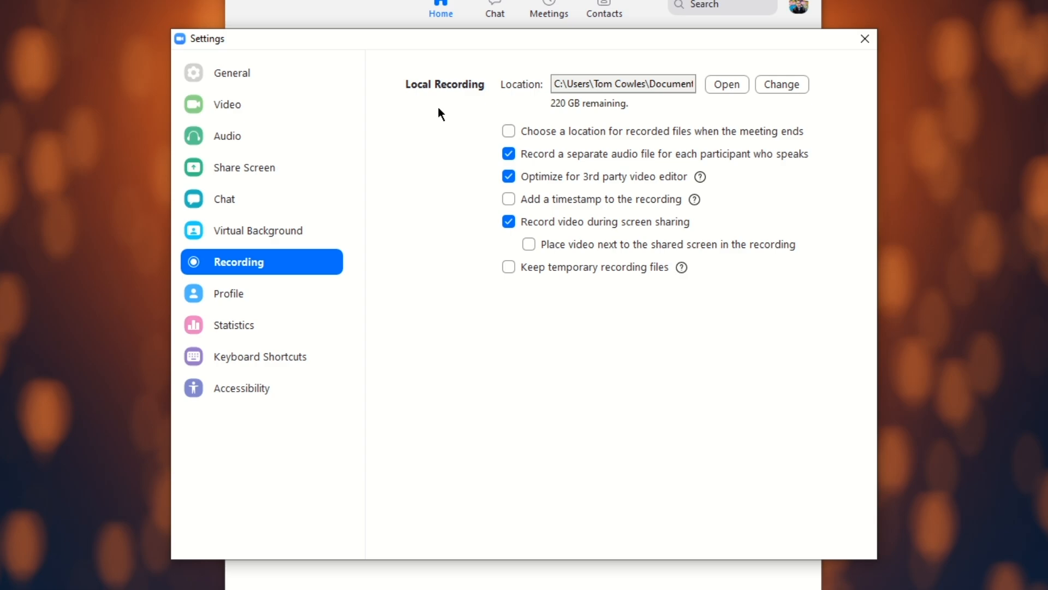
pyautogui.click(781, 84)
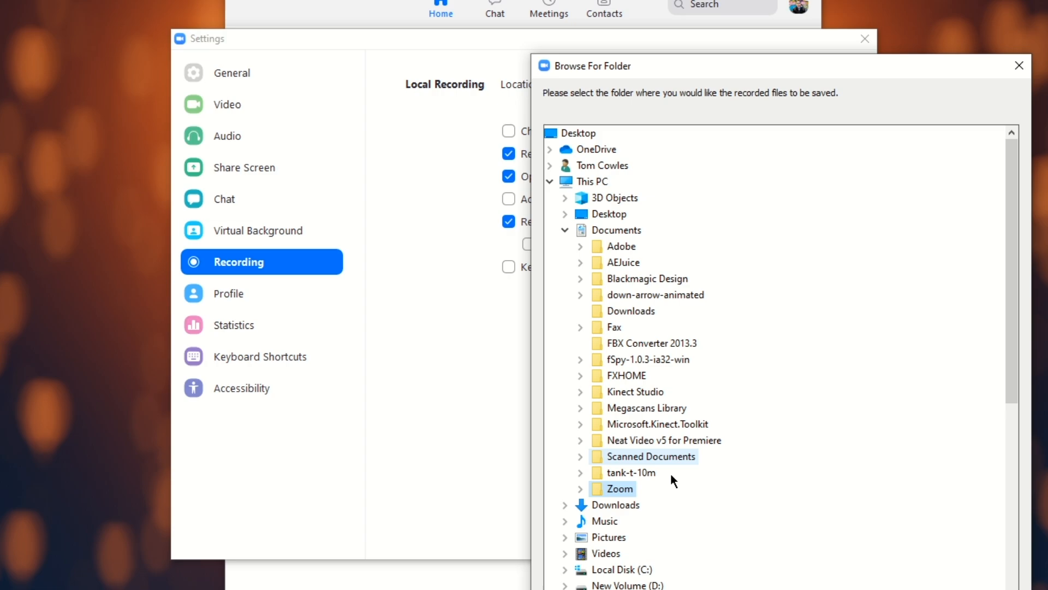
pyautogui.click(580, 489)
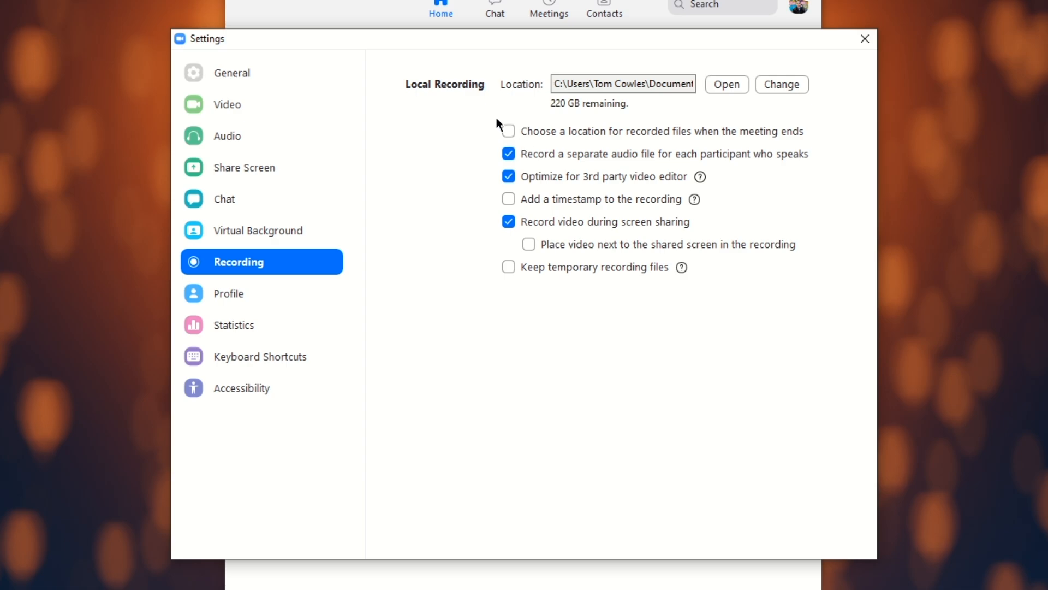
pyautogui.moveTo(517, 102)
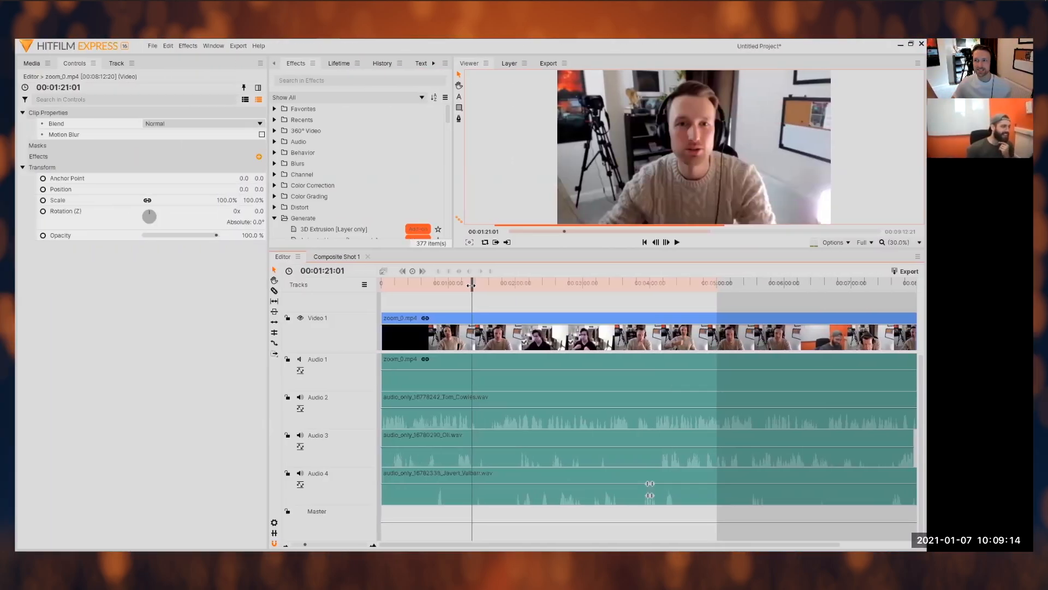
# Show the HitFilm timeline with zoom_0.mp4 and the per-participant WAV tracks.
pyautogui.click(444, 283)
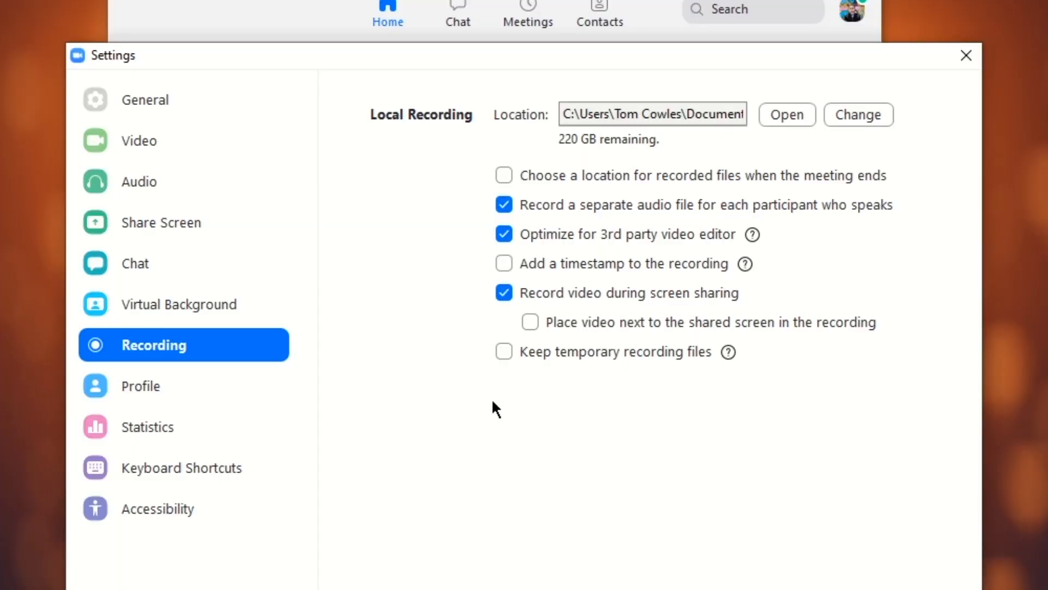
pyautogui.moveTo(180, 155)
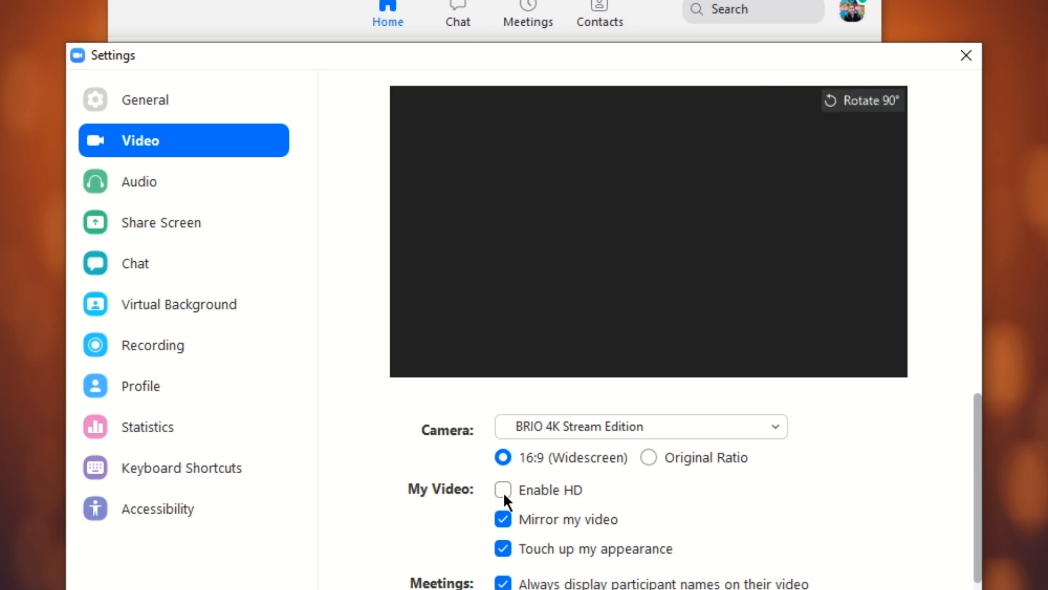
# Enable HD video in Zoom's Video settings and close the Settings window.
pyautogui.click(502, 490)
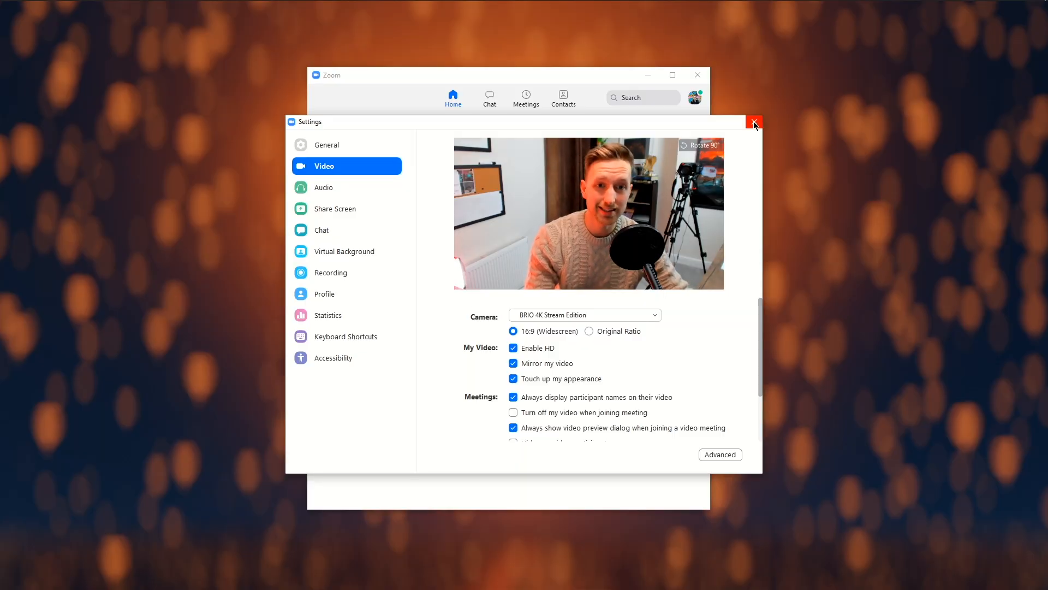
pyautogui.click(754, 123)
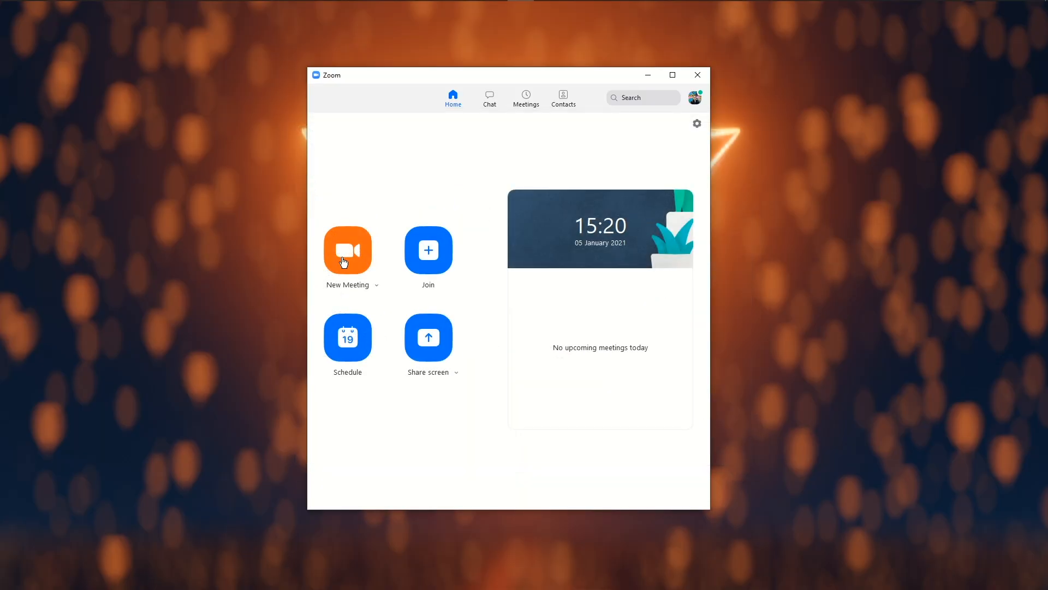
# Start a new Zoom meeting, record it locally, stop recording and end the meeting.
pyautogui.click(347, 250)
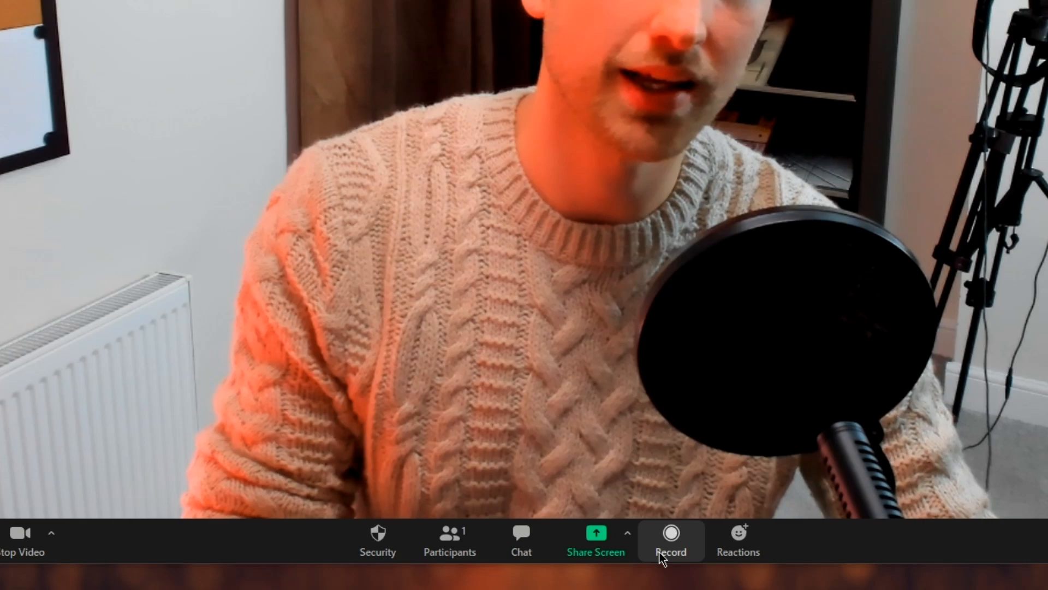
pyautogui.moveTo(672, 544)
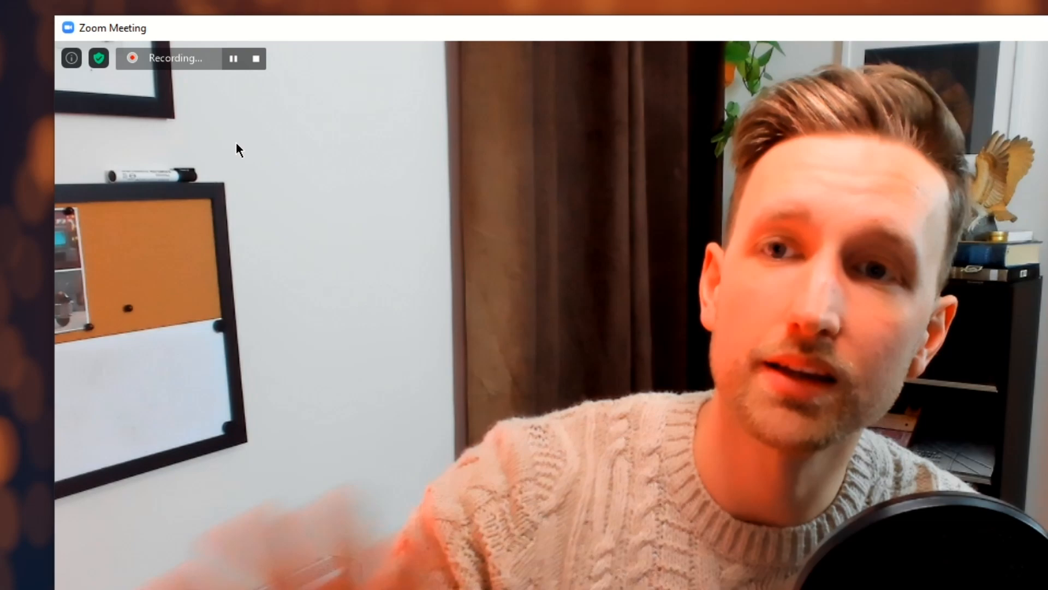
pyautogui.moveTo(232, 66)
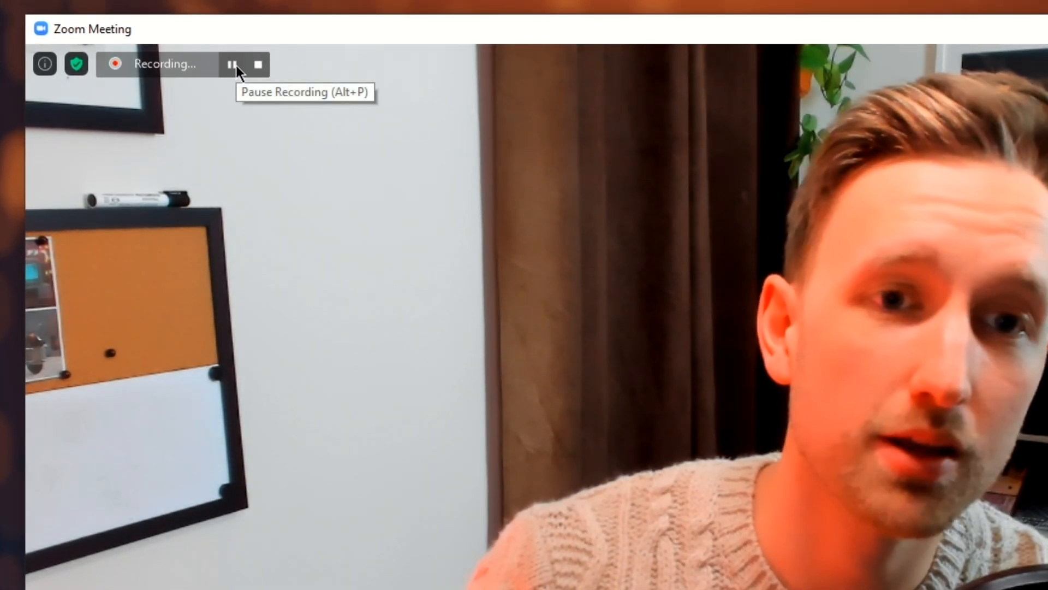
pyautogui.moveTo(267, 71)
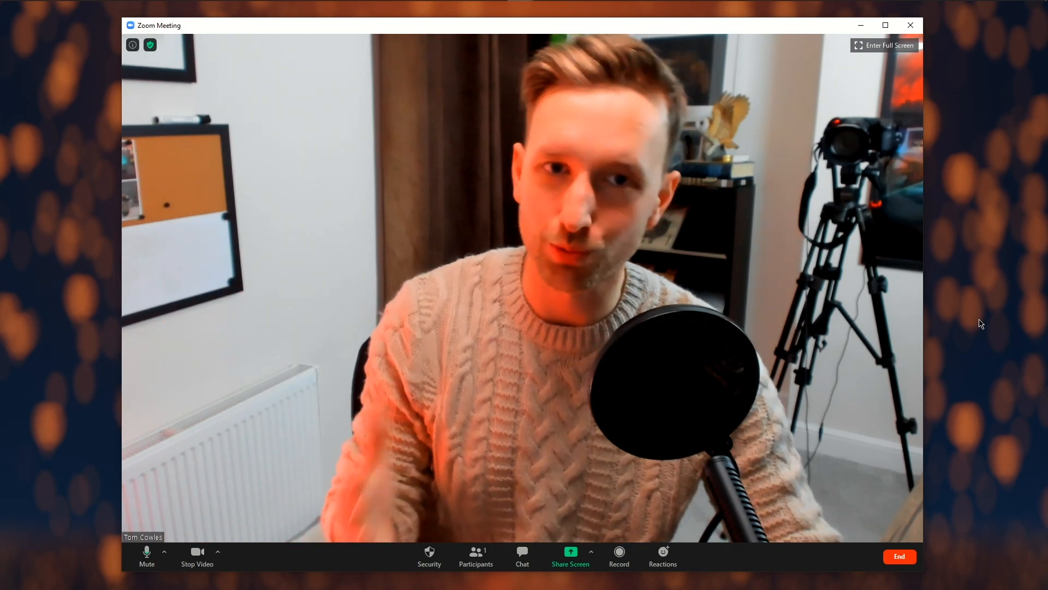
pyautogui.click(619, 553)
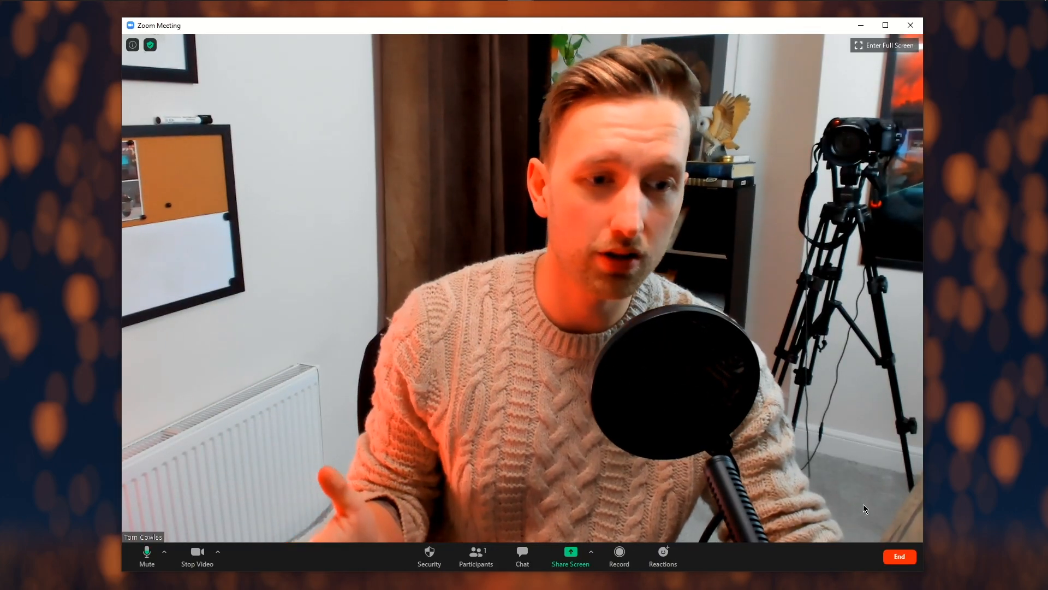
pyautogui.click(900, 556)
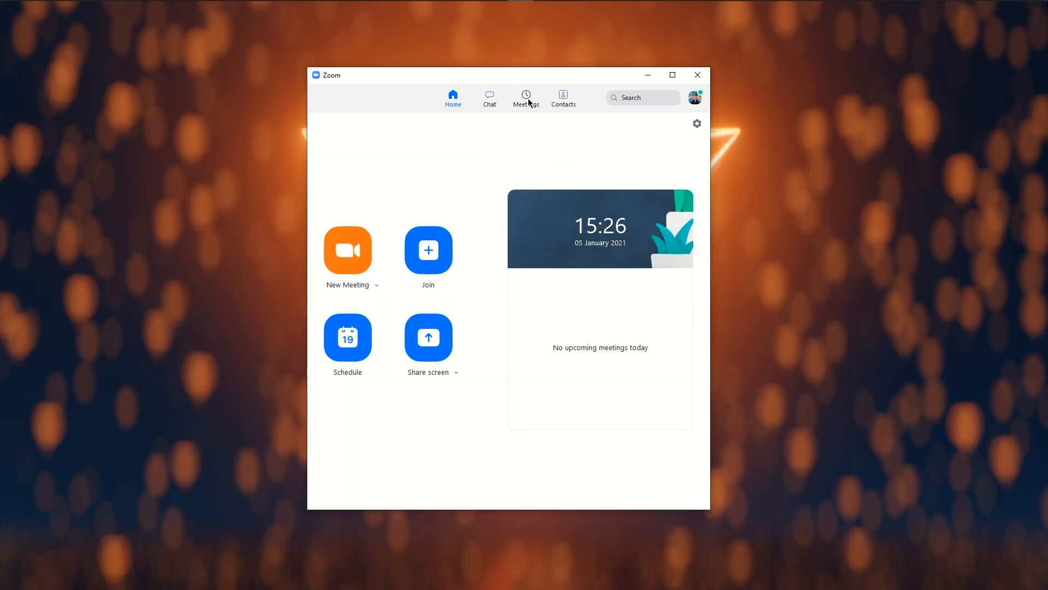
# Show the Recorded list in Zoom's Meetings tab with today's 15:22 recording.
pyautogui.click(525, 98)
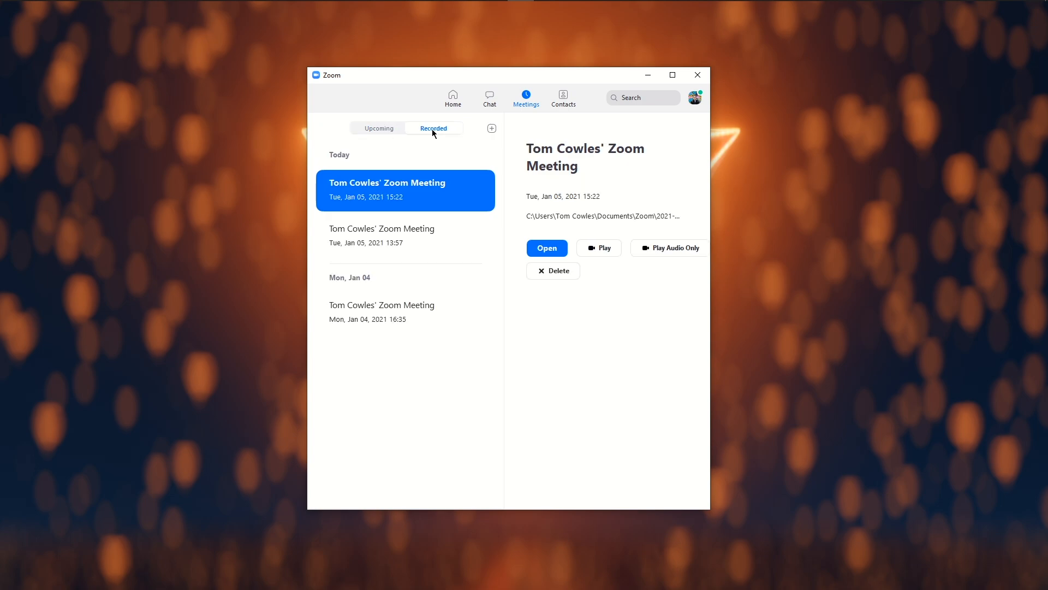
pyautogui.moveTo(474, 223)
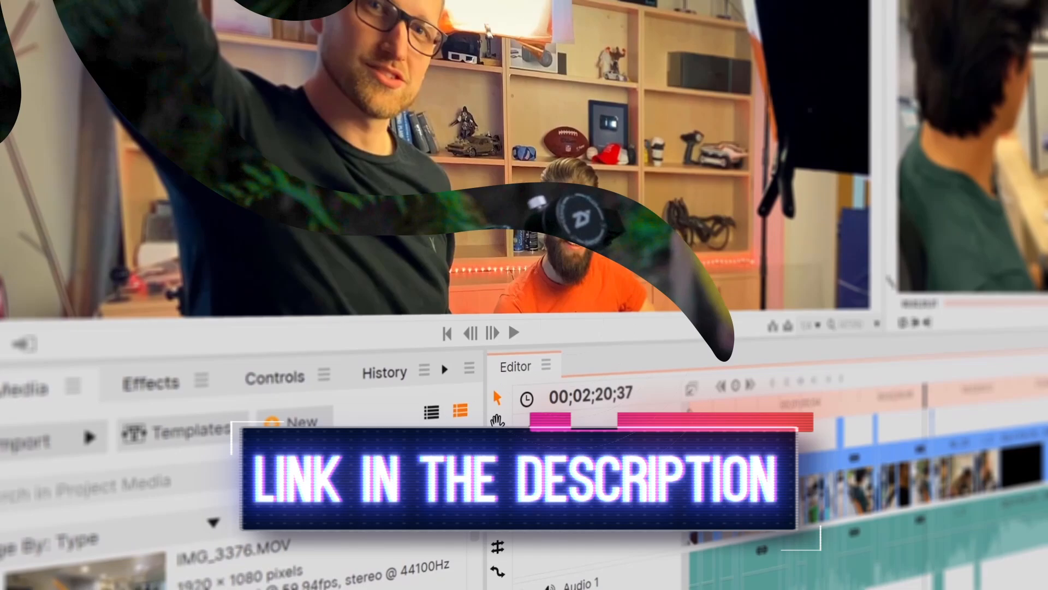
# Create a new HitFilm project with the 1080p Full HD @ 30 fps template.
pyautogui.click(476, 119)
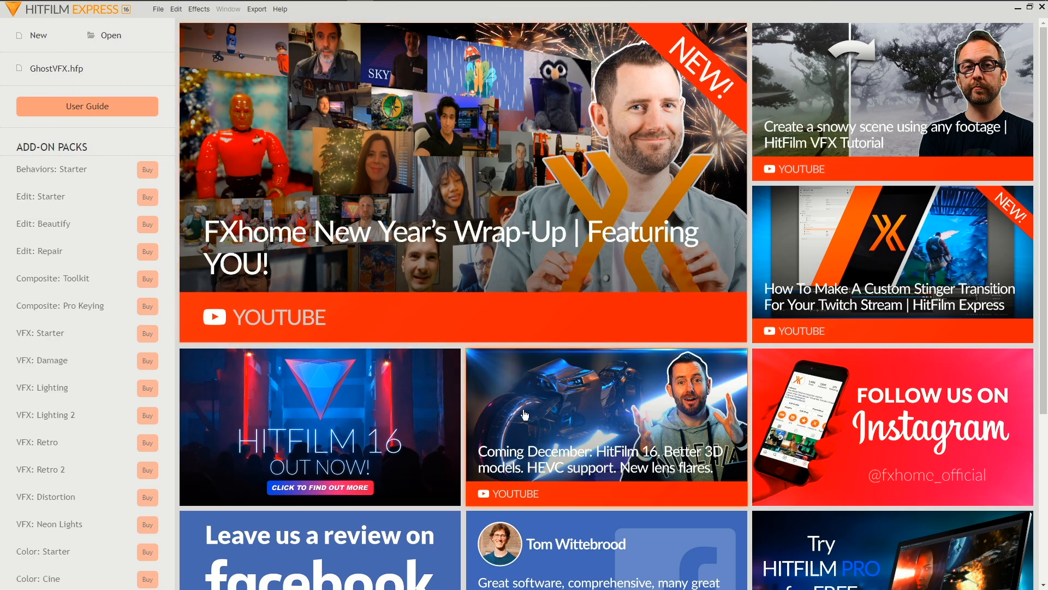
pyautogui.click(33, 35)
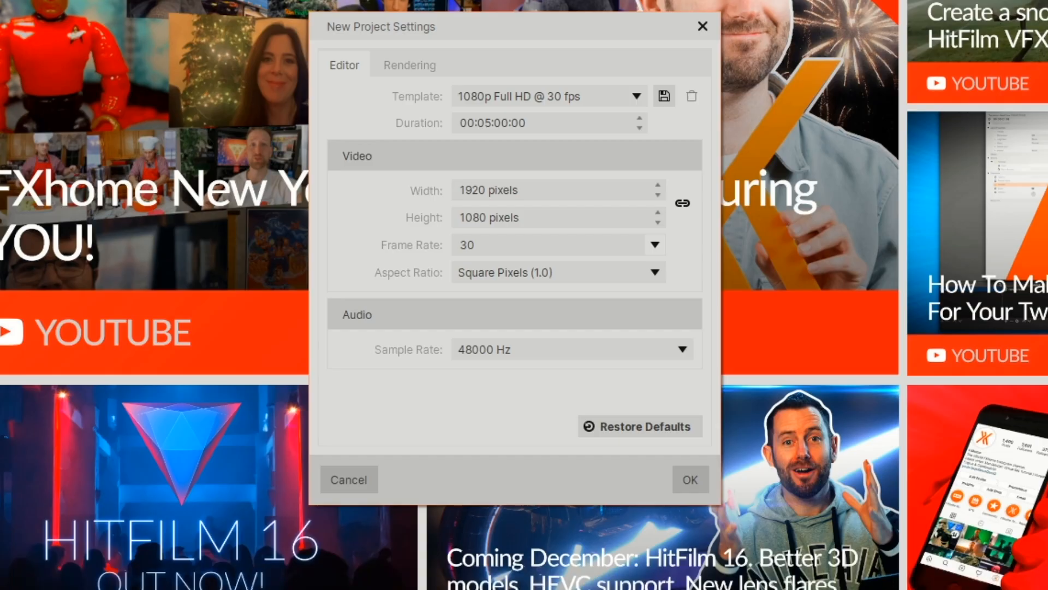
pyautogui.click(690, 479)
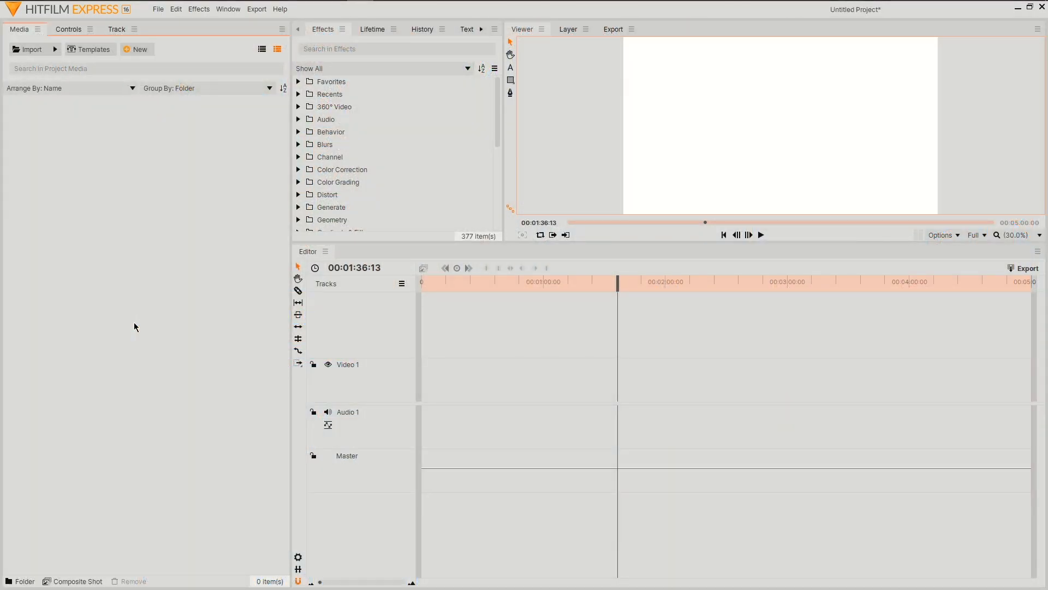
pyautogui.moveTo(15, 37)
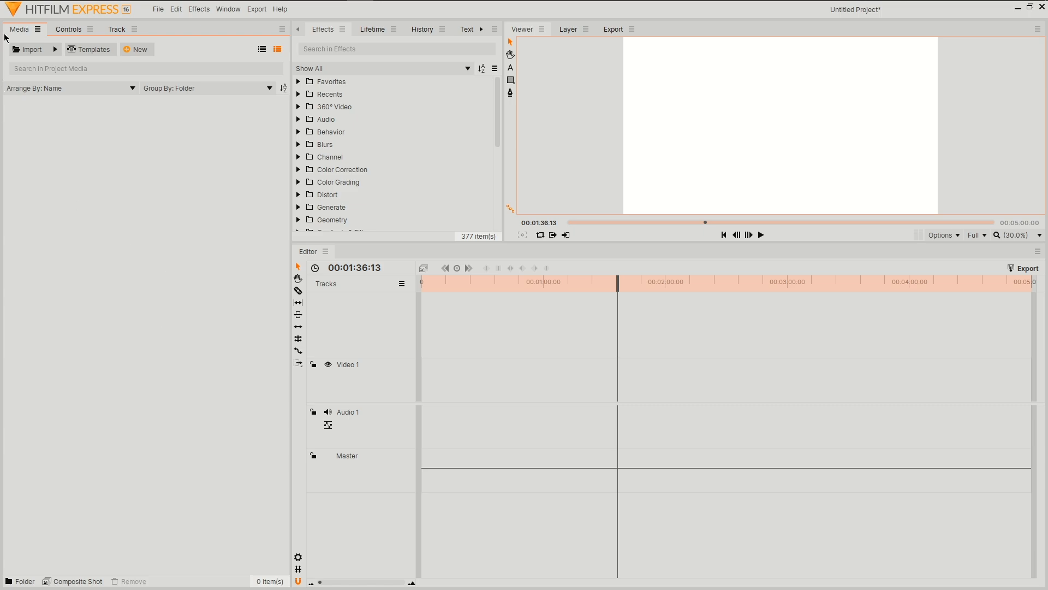
# Import zoom_0.mp4, place it on the timeline and answer the sequence-settings prompt.
pyautogui.click(29, 50)
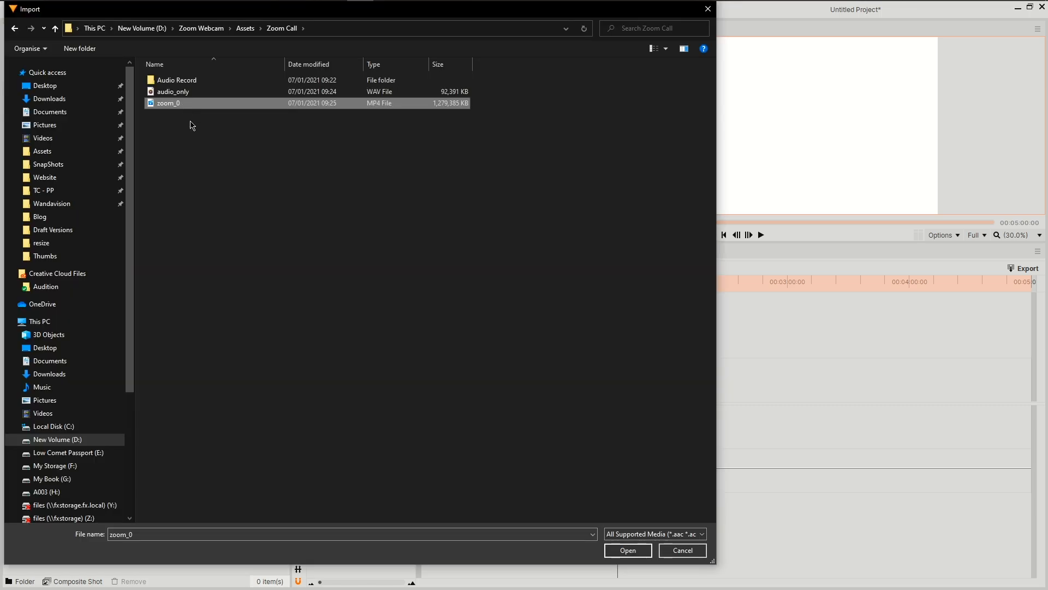
pyautogui.click(629, 550)
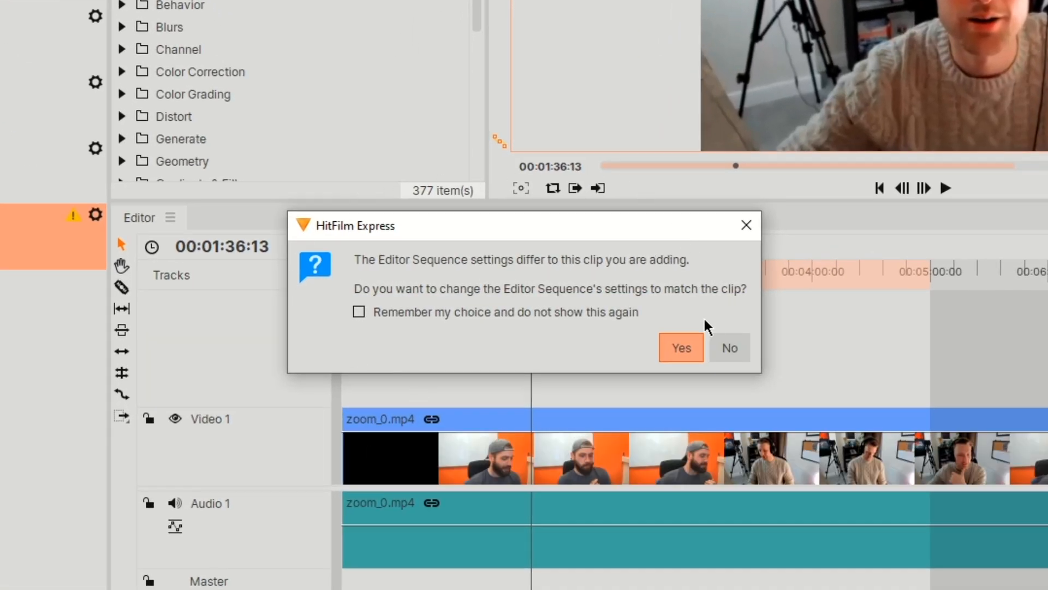
pyautogui.moveTo(327, 341)
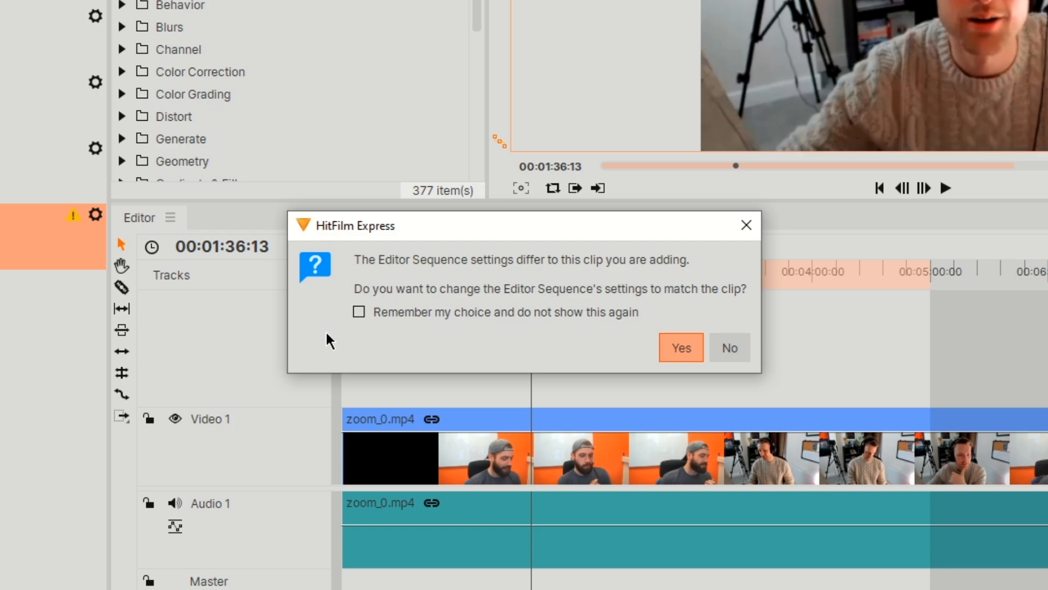
pyautogui.click(681, 347)
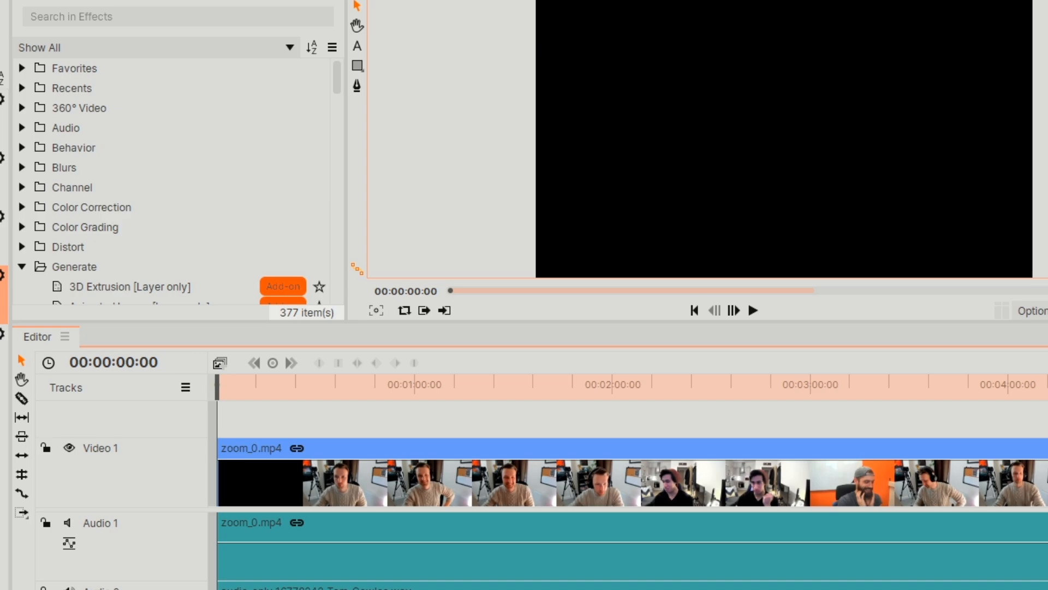
# Drag the audio_only WAVs onto Audio 2–4 and keyframe a volume dip on Oli's track.
pyautogui.moveTo(215, 391); pyautogui.dragTo(238, 391)
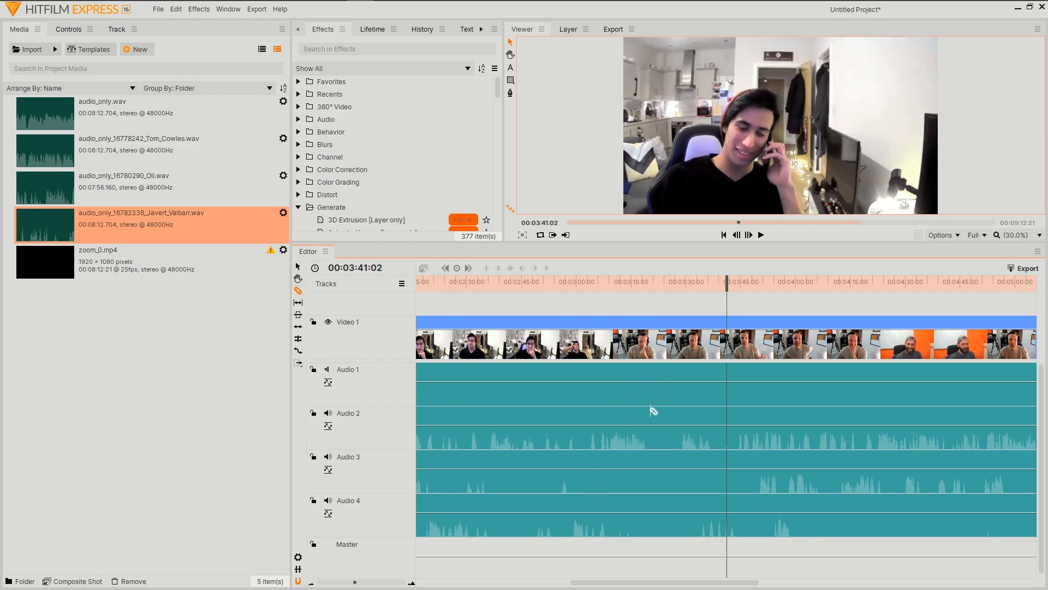
pyautogui.moveTo(692, 565)
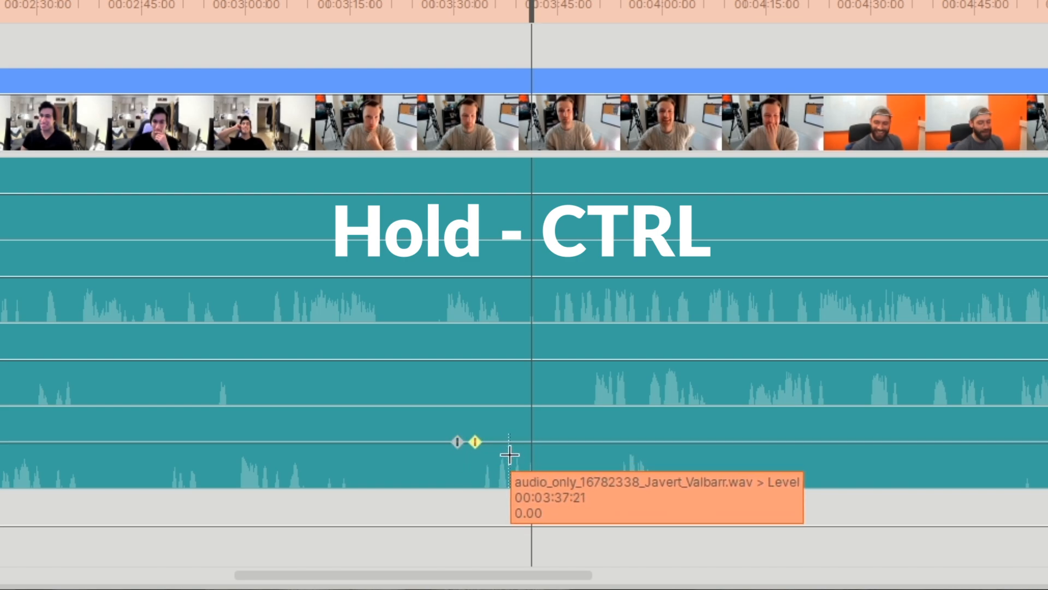
pyautogui.moveTo(476, 442); pyautogui.dragTo(562, 443)
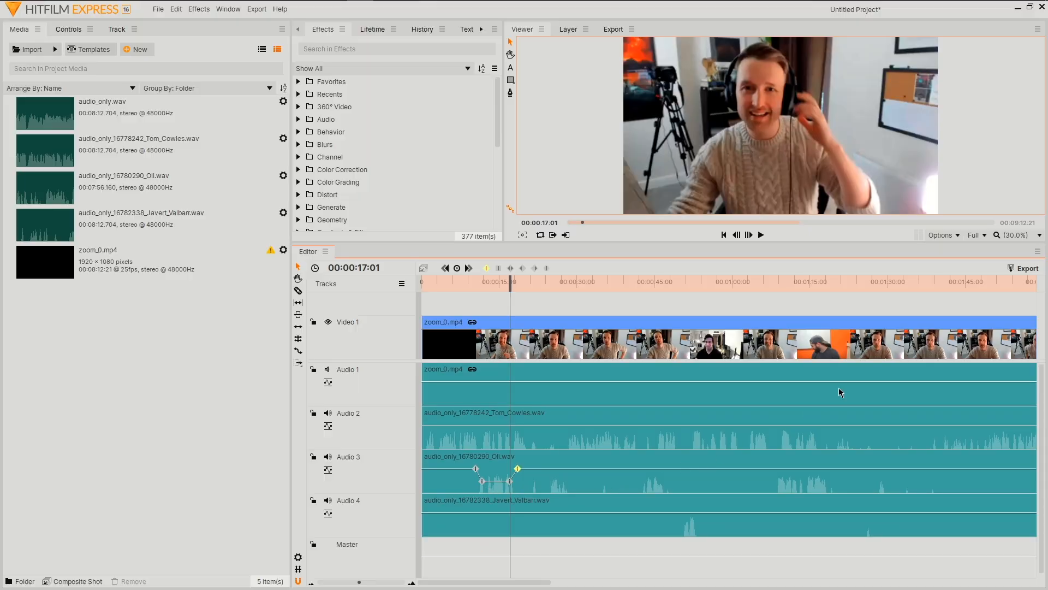
# Queue the timeline contents for export with the YouTube 1080p HD preset.
pyautogui.click(1028, 269)
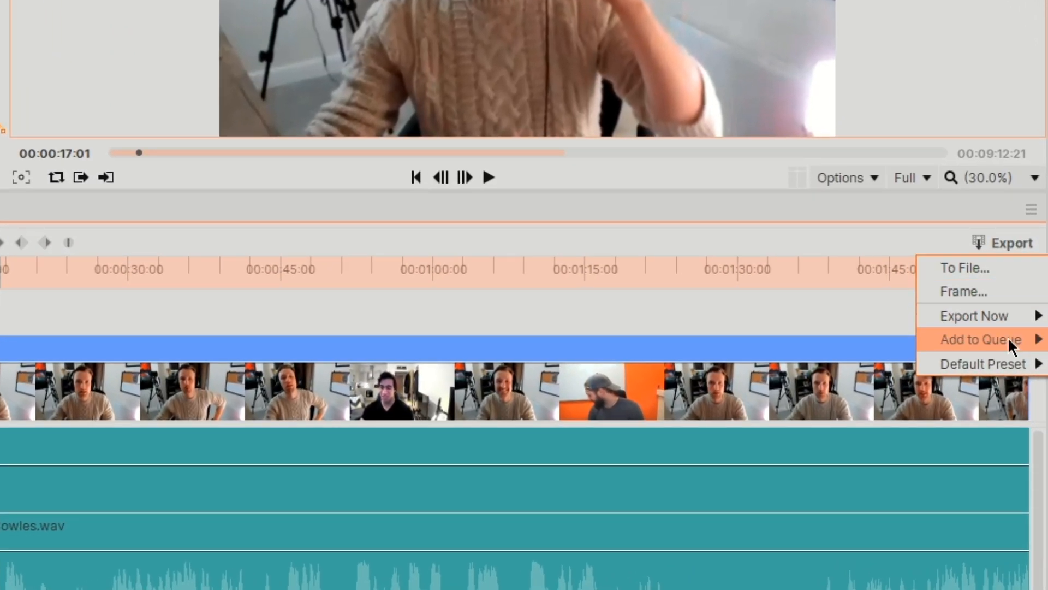
pyautogui.moveTo(988, 338)
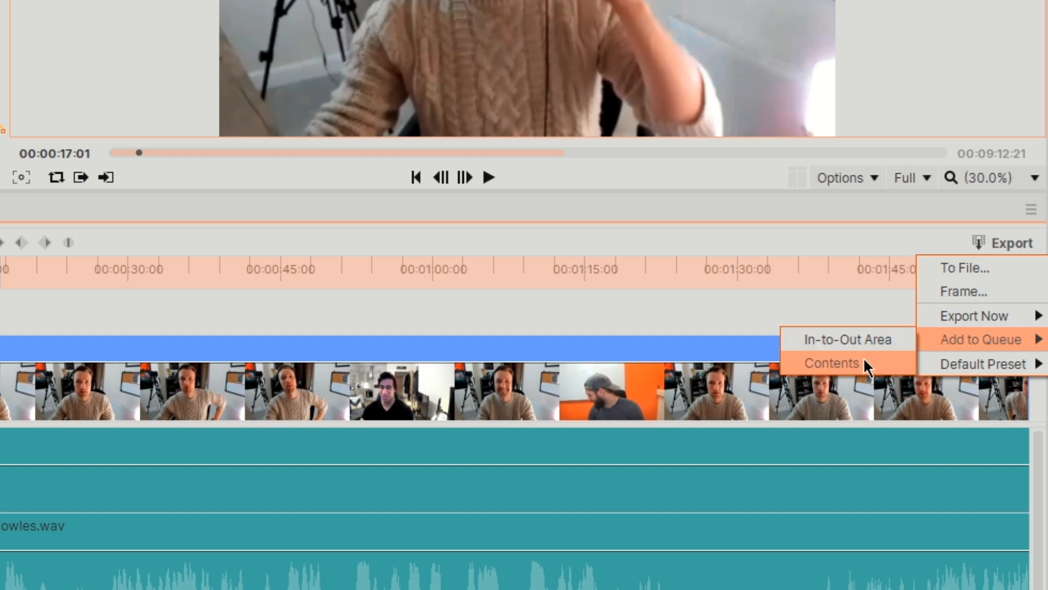
pyautogui.click(832, 363)
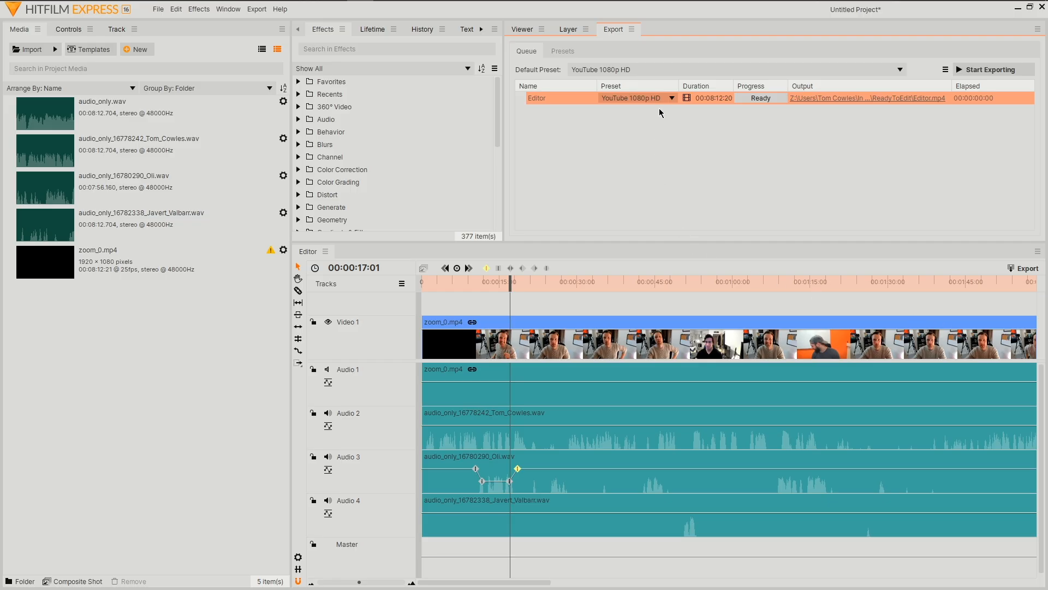
pyautogui.click(670, 99)
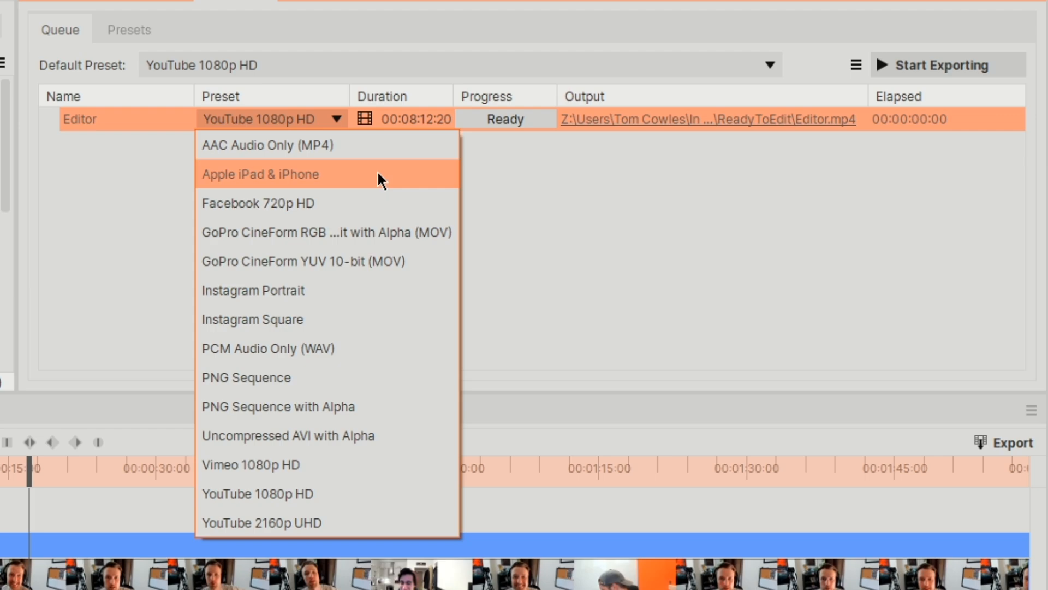
pyautogui.moveTo(387, 435)
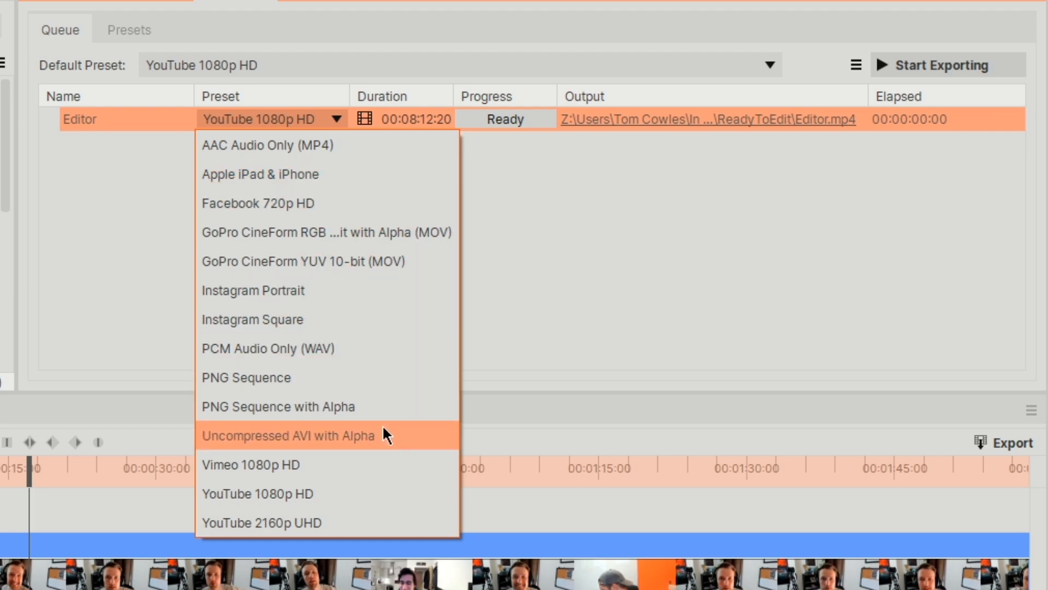
pyautogui.moveTo(378, 494)
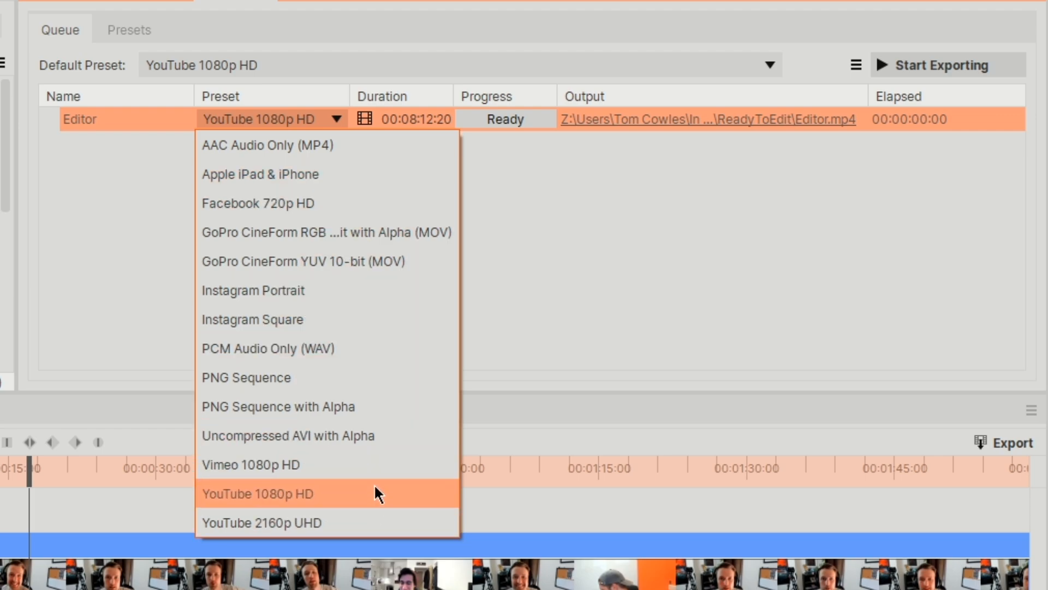
pyautogui.click(257, 494)
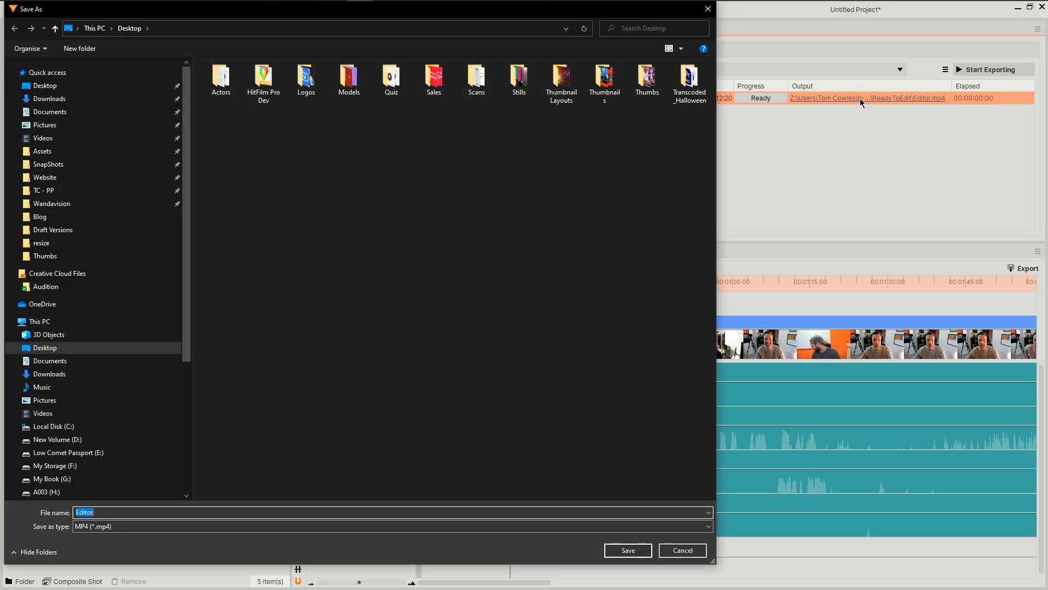
# Set the output file to Cleaned.mp4 in the Zoom Call folder.
pyautogui.click(55, 439)
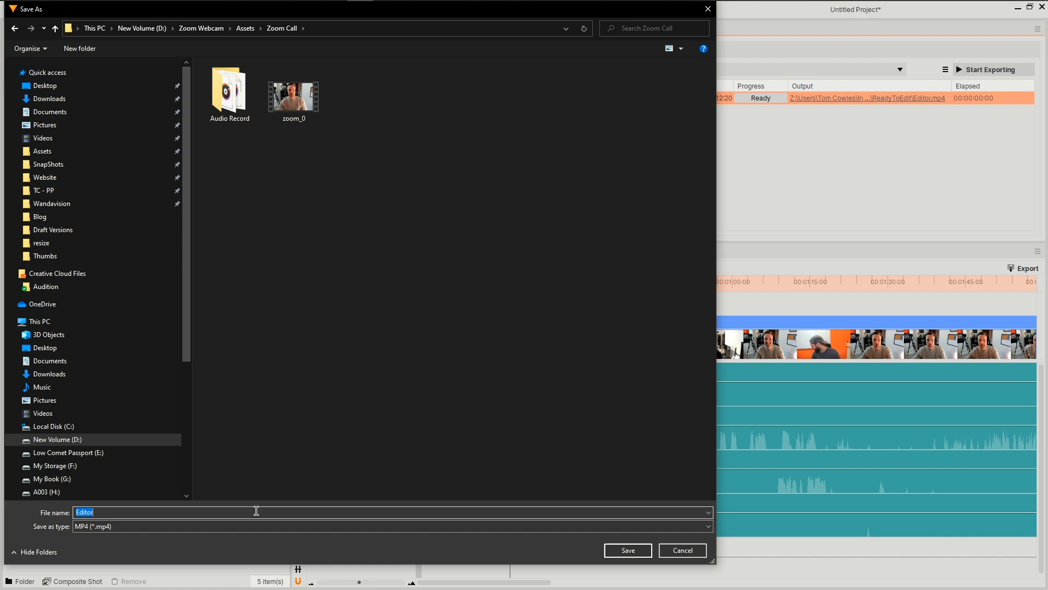
pyautogui.click(628, 550)
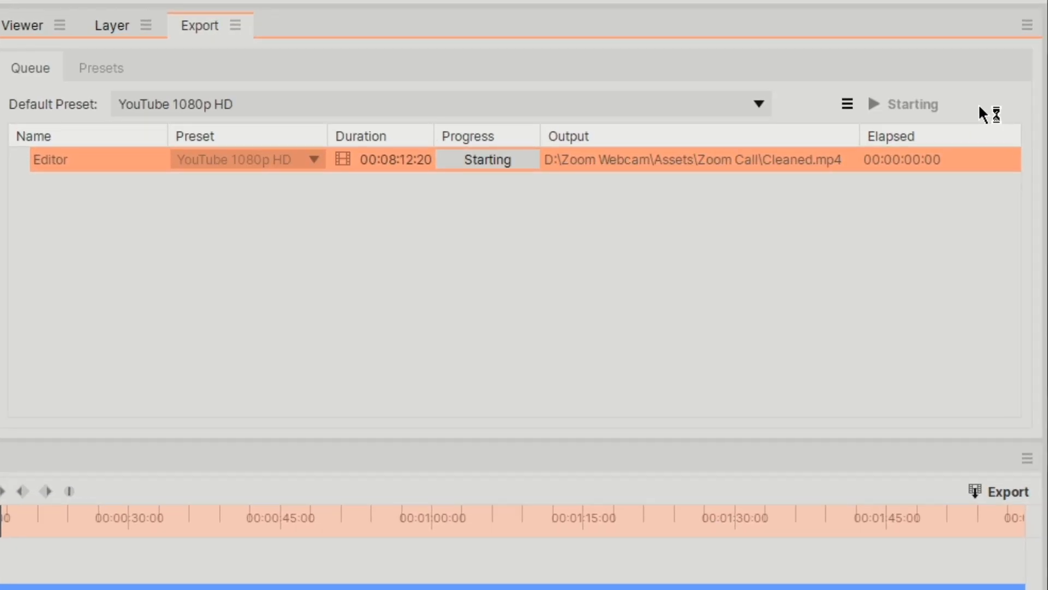